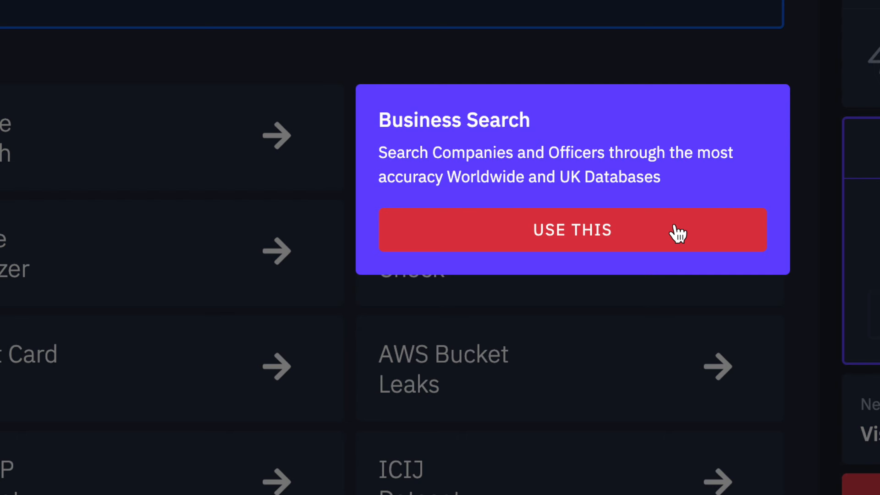
Step: Start Business Search and enter 'Effect' as the UK company name to look up
click(571, 230)
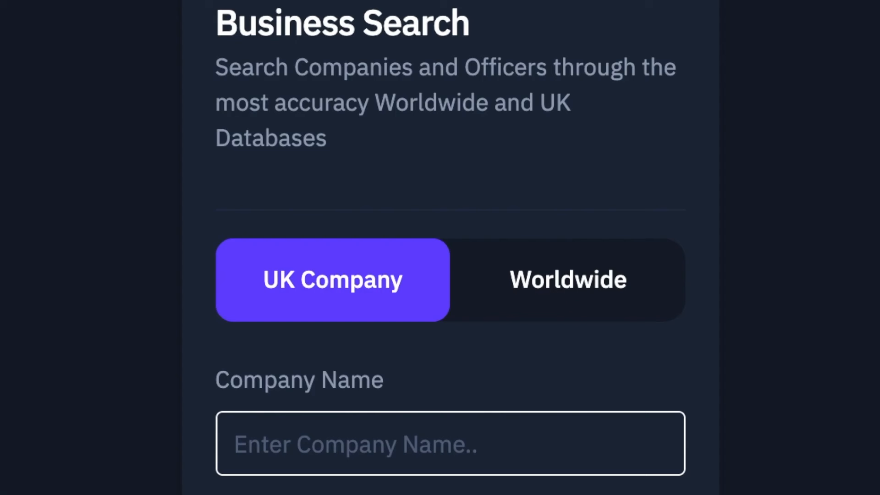
text(Effect)
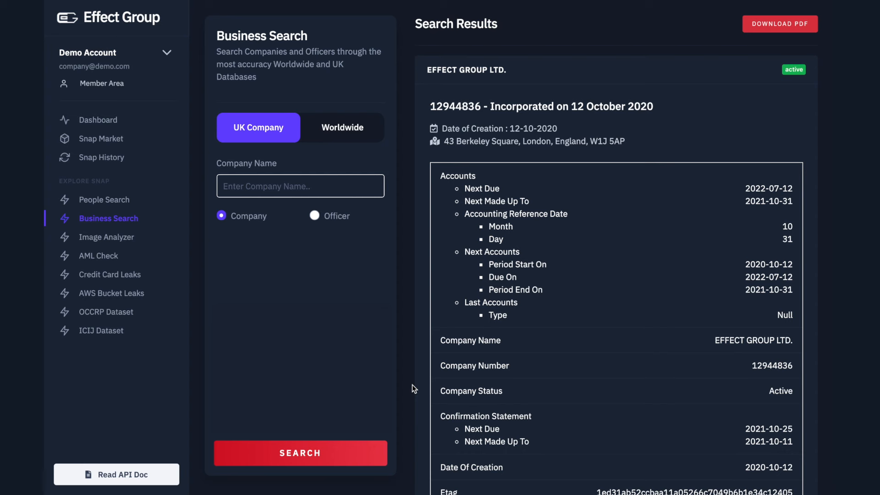
Step: Run the search and review the EFFECT GROUP LTD result down to its registers and officers links
double_click(466, 70)
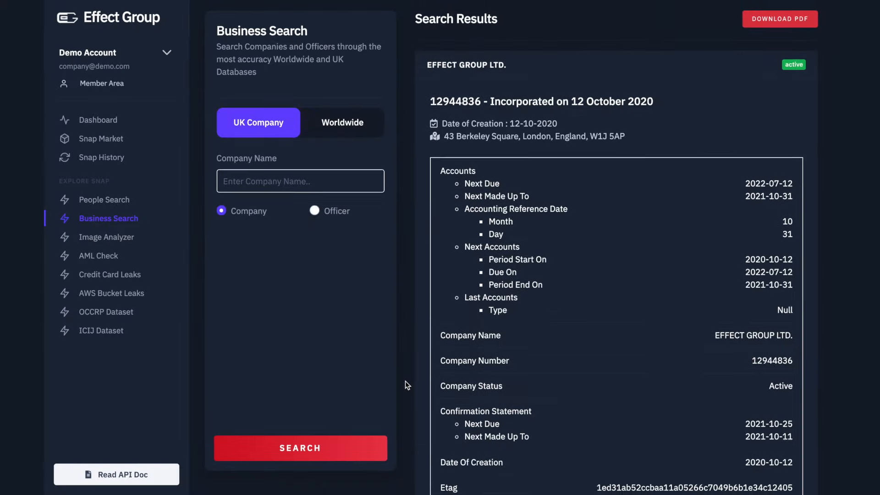
scroll(down, 3)
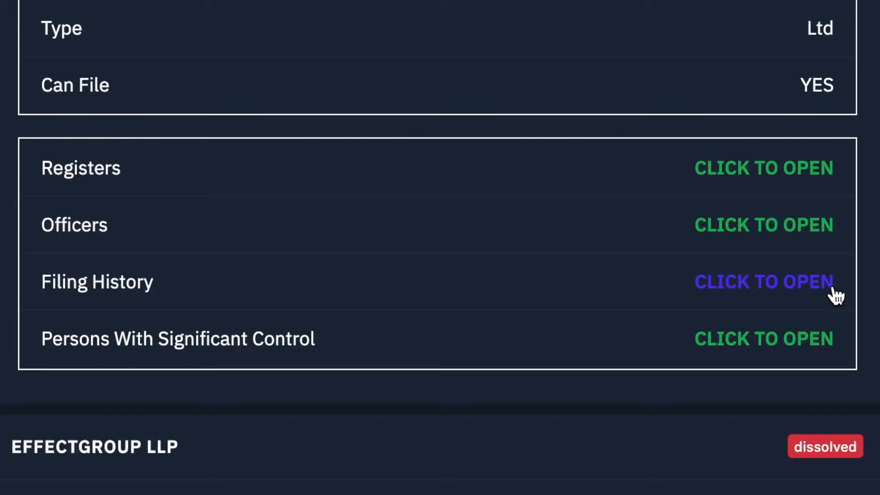
mouse_move(735, 363)
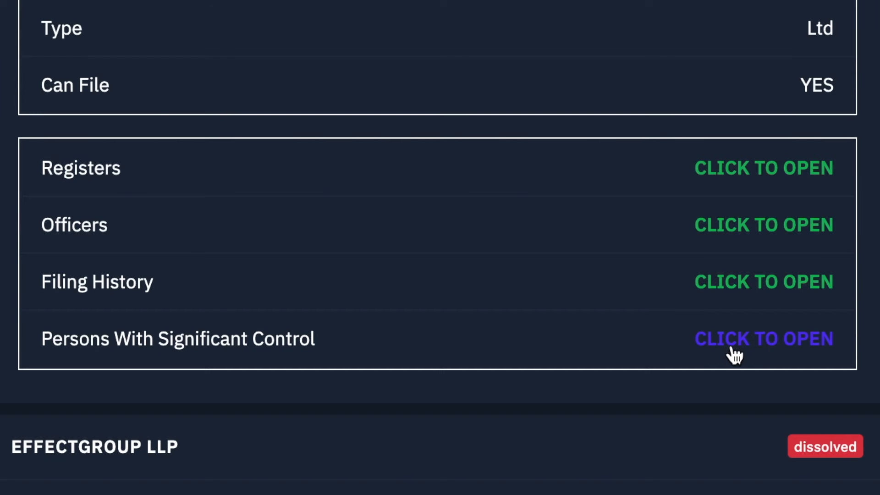
click(763, 338)
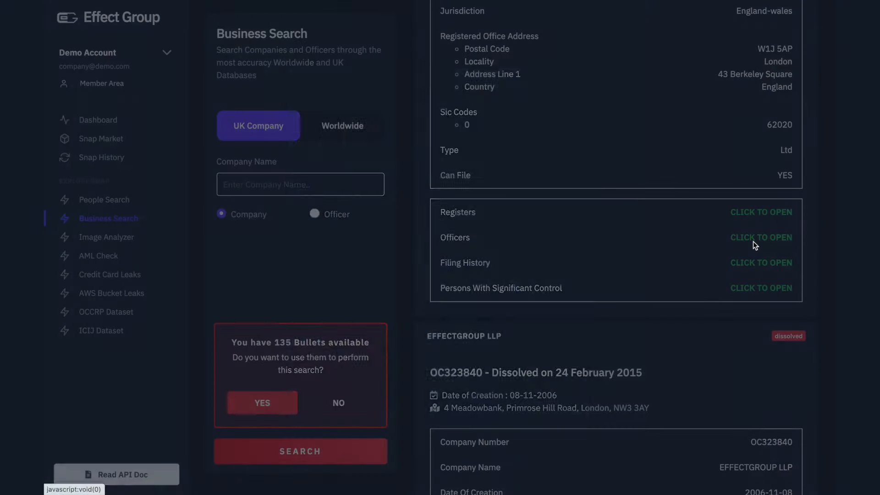
click(760, 237)
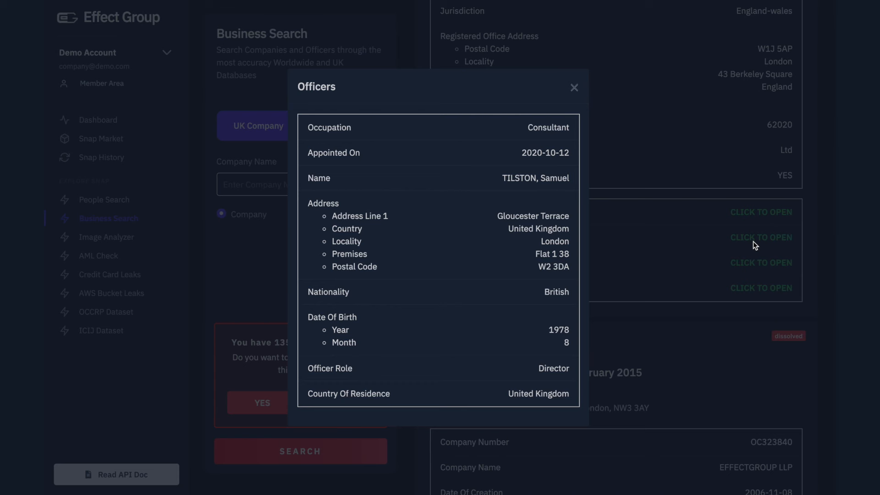
mouse_move(553, 181)
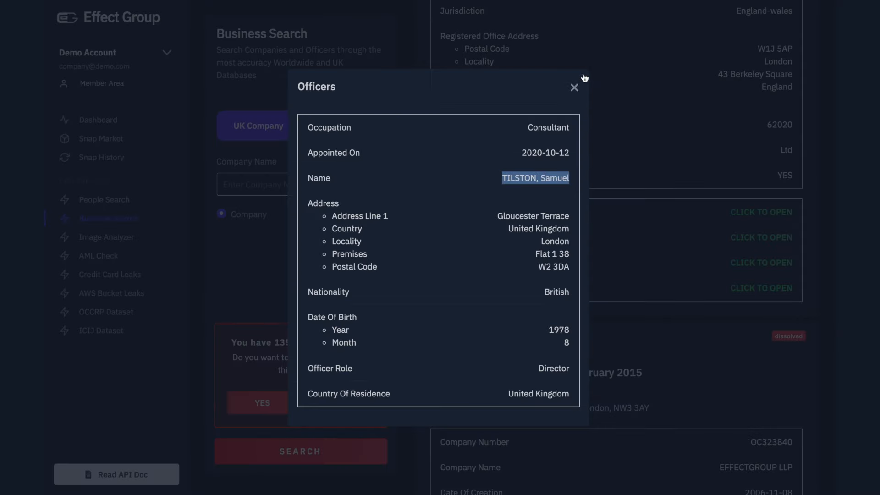
click(574, 87)
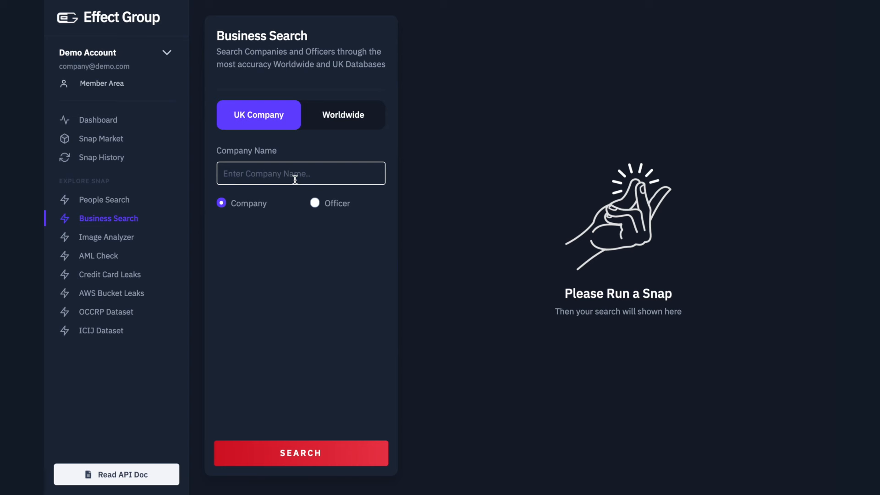
text(Samuel Tilston)
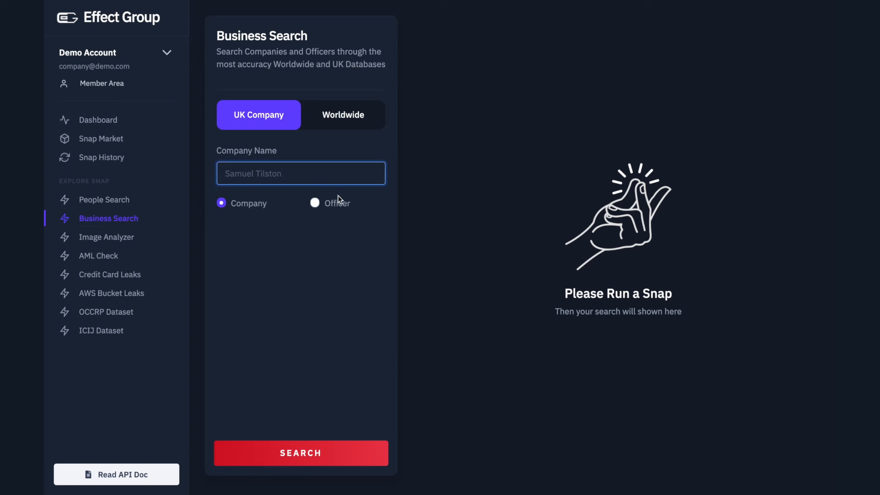
click(315, 203)
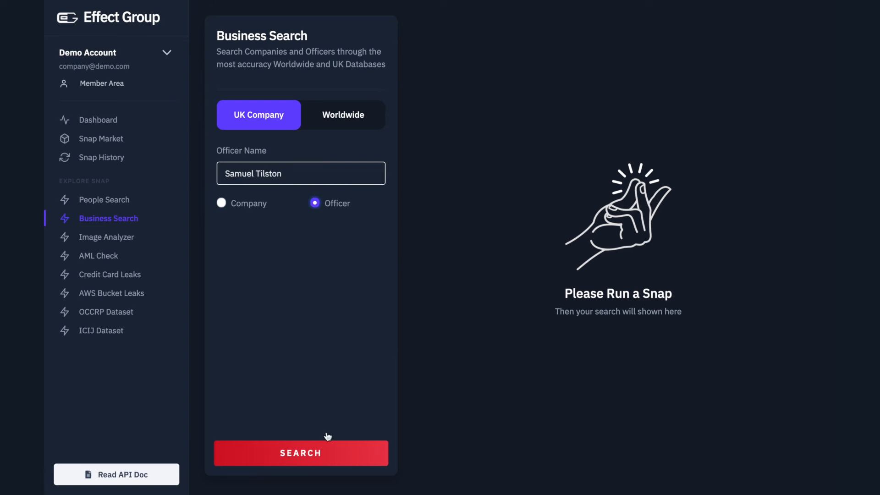
click(302, 453)
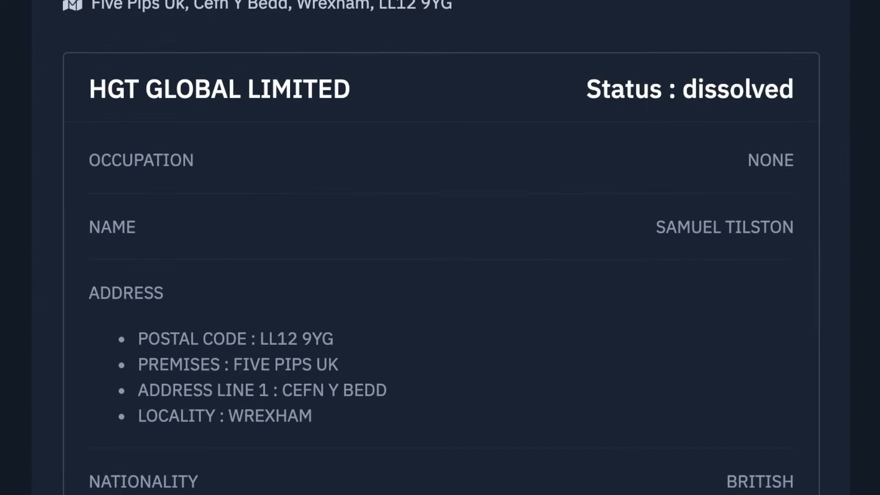
scroll(down, 3)
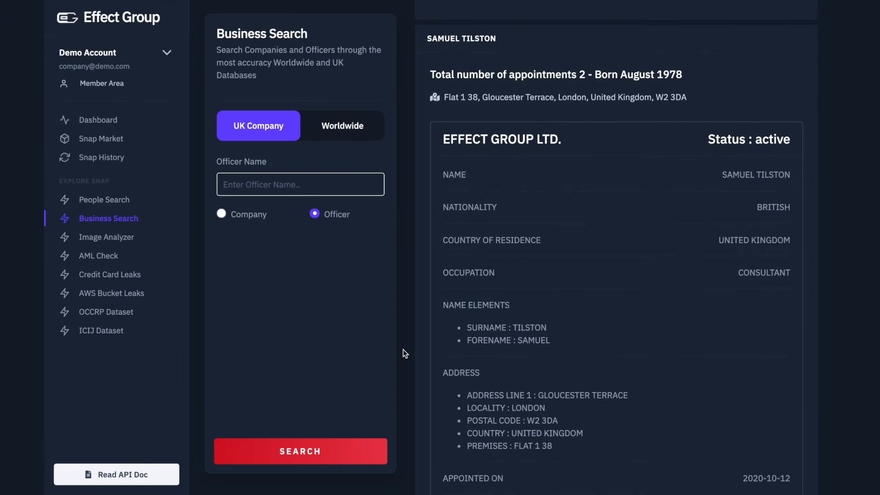
scroll(down, 3)
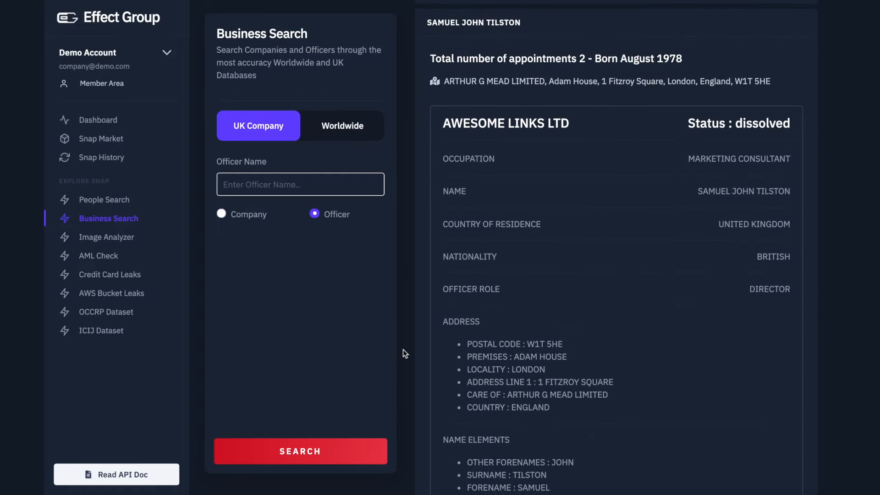
scroll(down, 3)
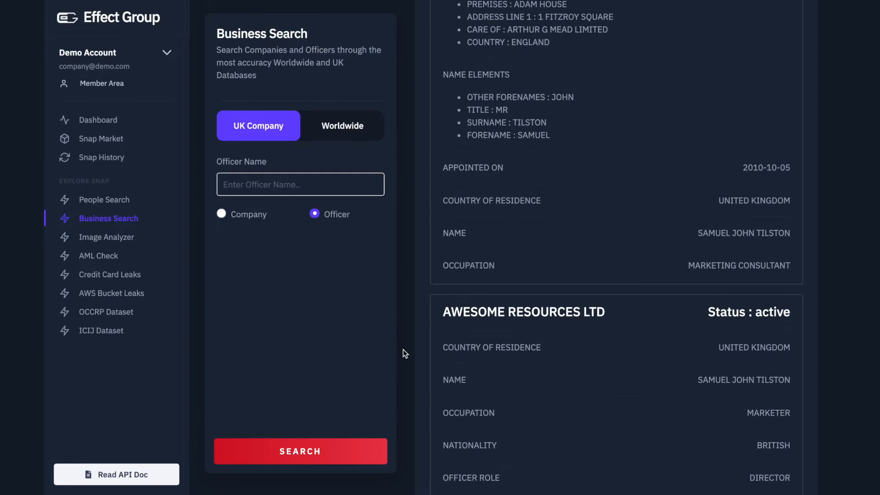
scroll(down, 3)
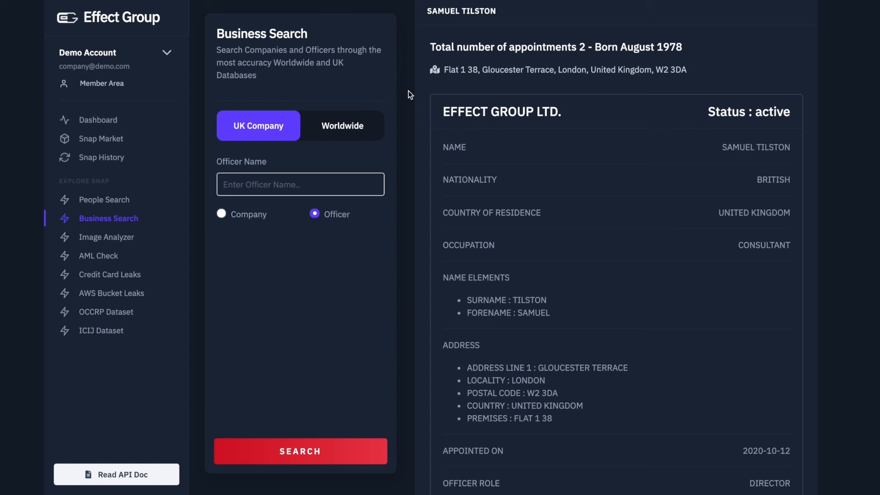
click(301, 450)
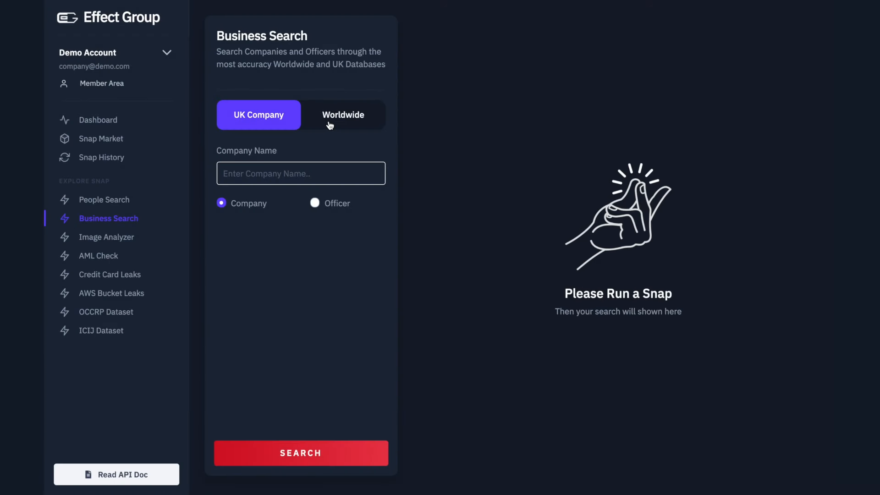
Step: Run a worldwide company search for the suggested name 'Effect Group LTD', returning 8 matches
click(343, 114)
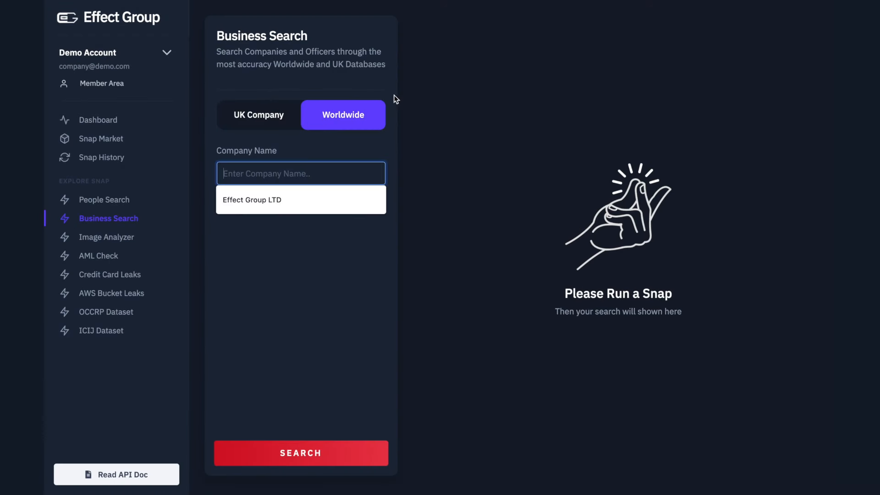
click(251, 200)
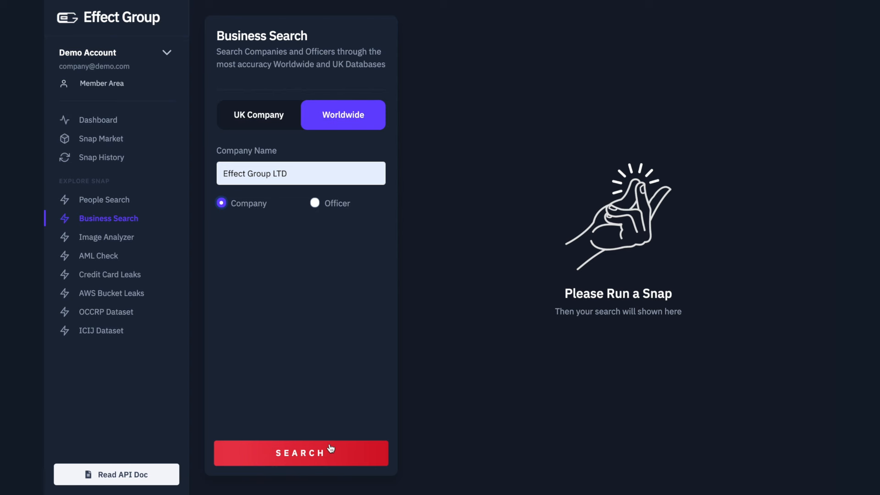
click(302, 453)
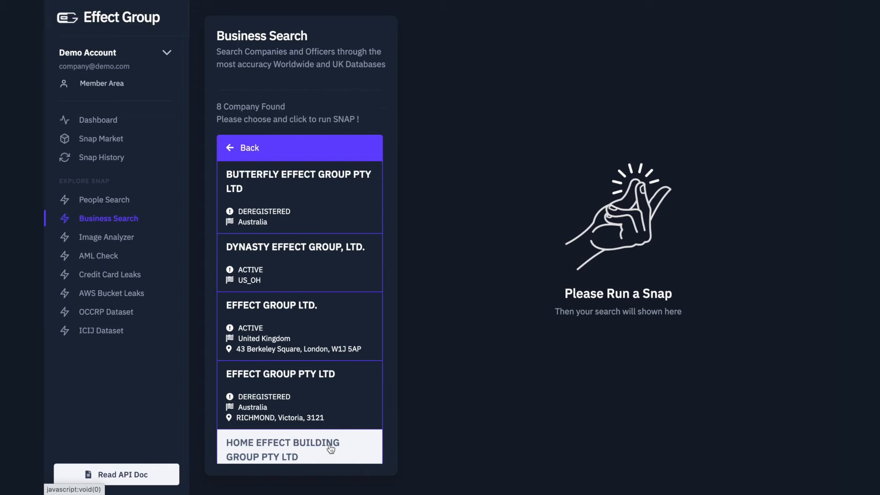
mouse_move(413, 424)
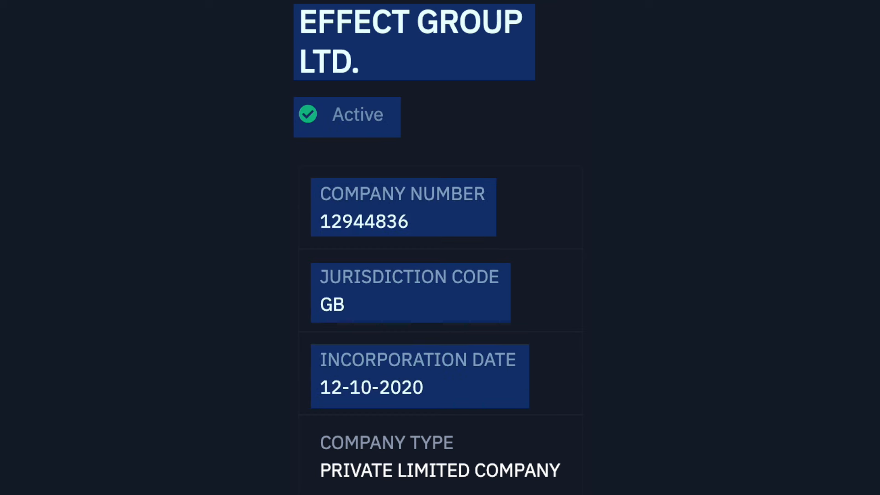
Step: Review the record of EFFECT GROUP LTD., the active UK company at 43 Berkeley Square, London
scroll(down, 3)
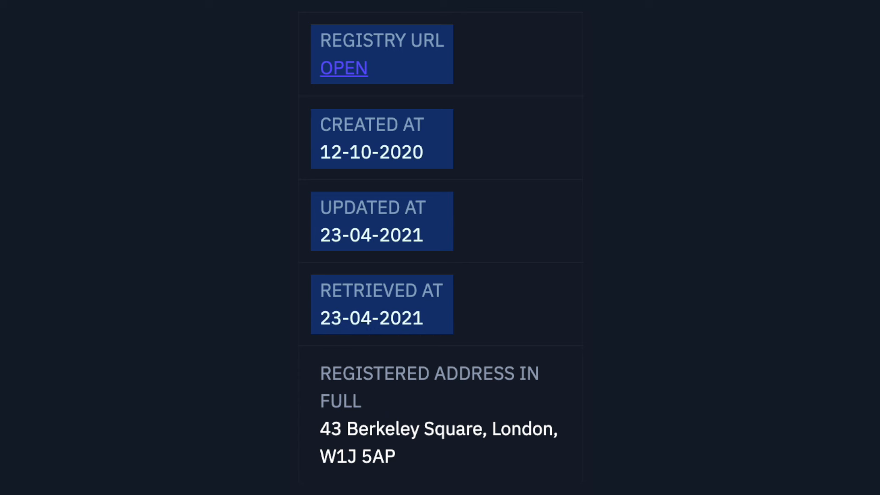
mouse_move(433, 422)
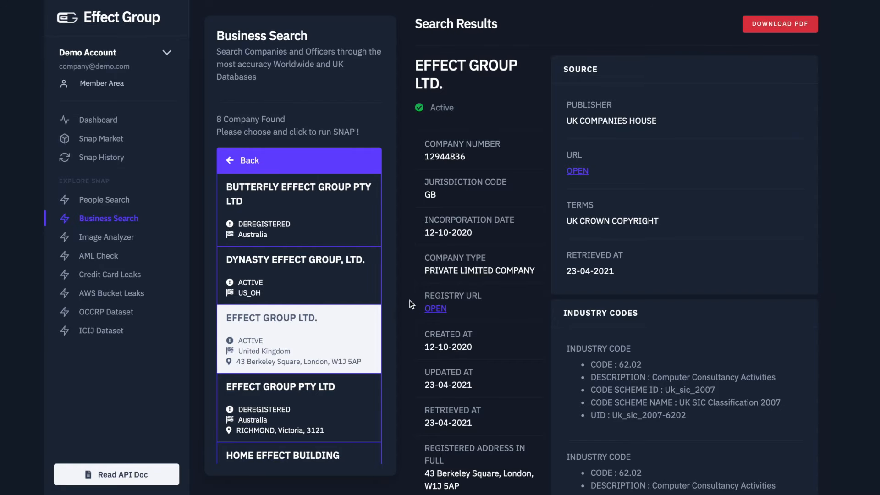
scroll(down, 3)
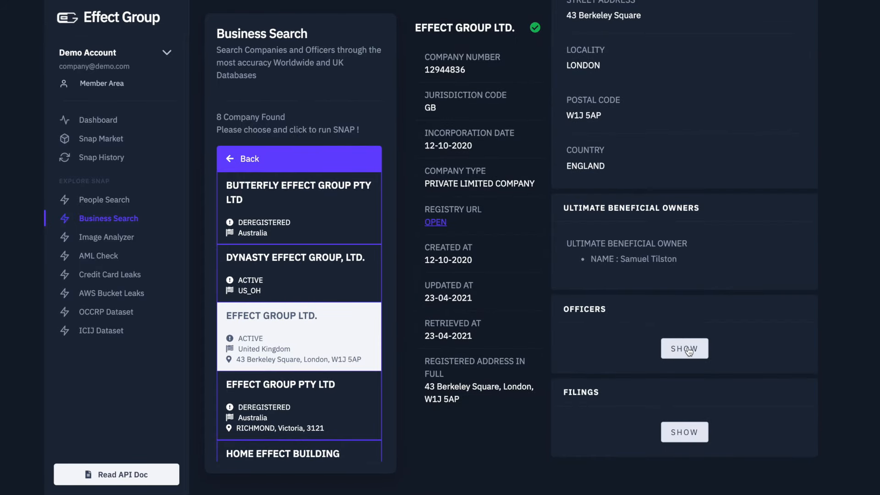
click(684, 348)
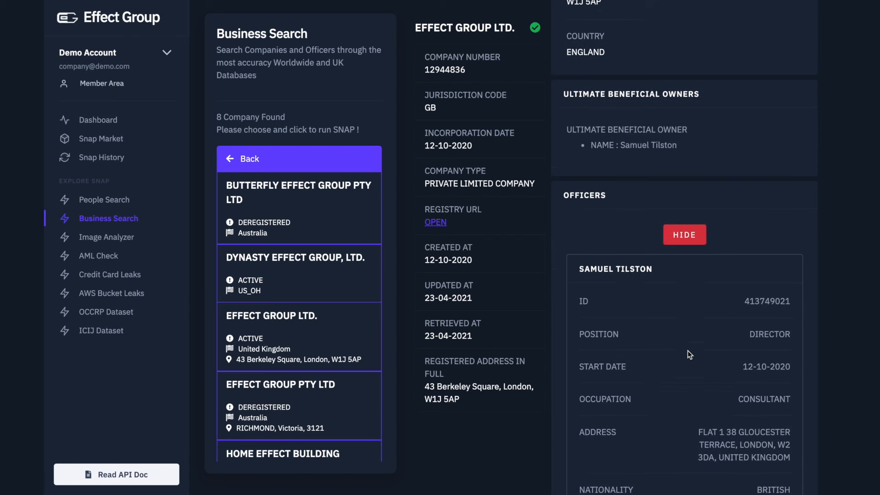
scroll(down, 3)
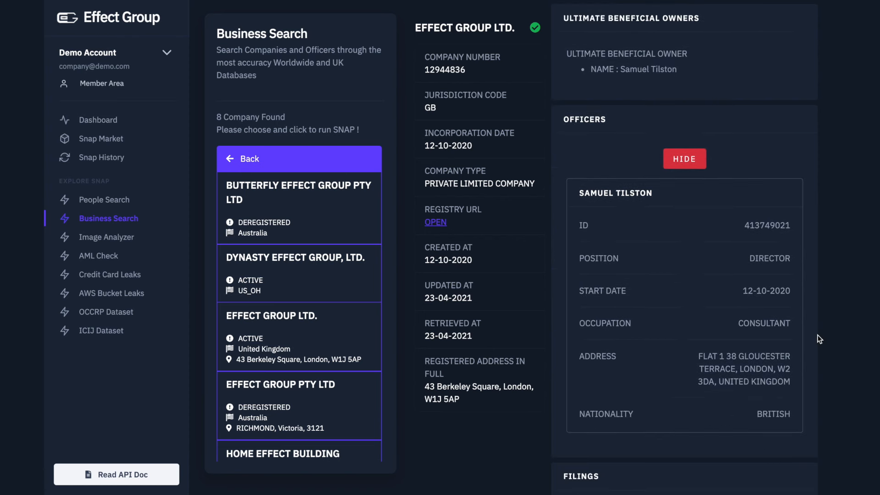
double_click(616, 193)
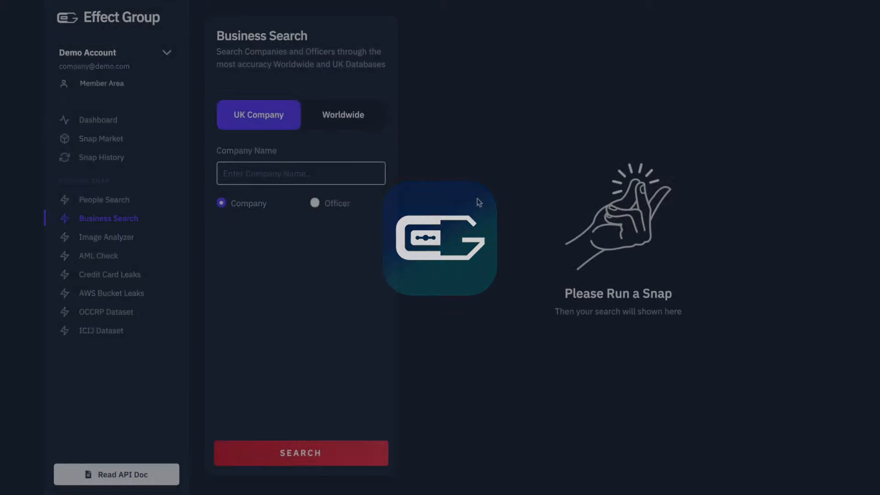
click(343, 115)
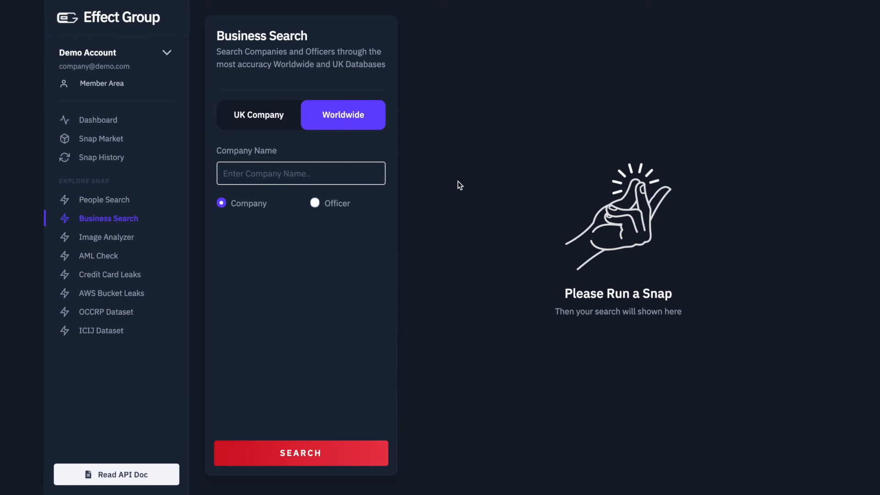
text(SAMUEL TILSTON)
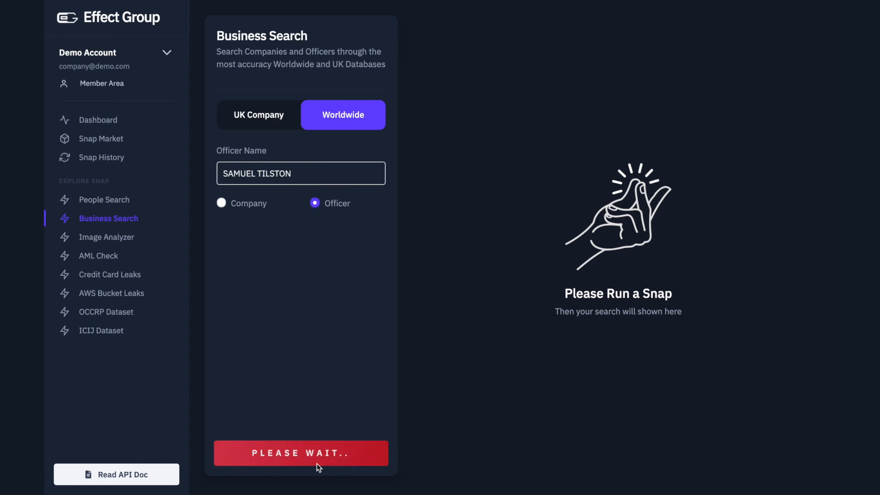
click(301, 453)
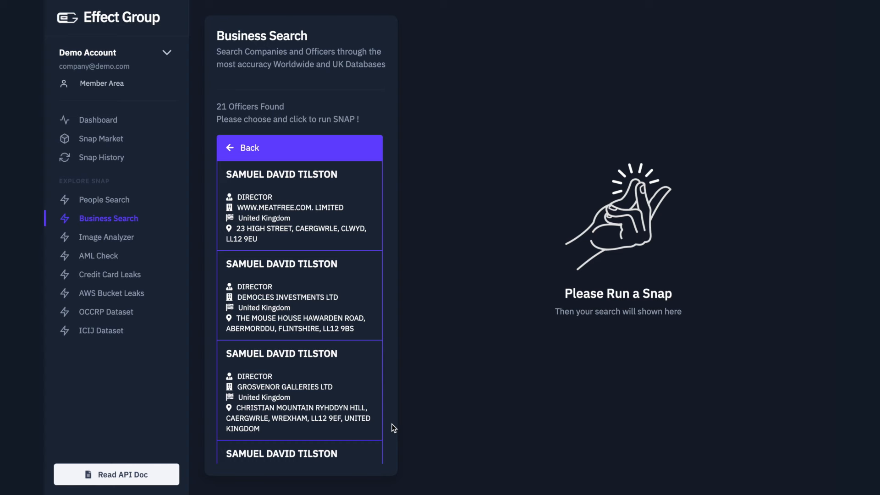
scroll(down, 3)
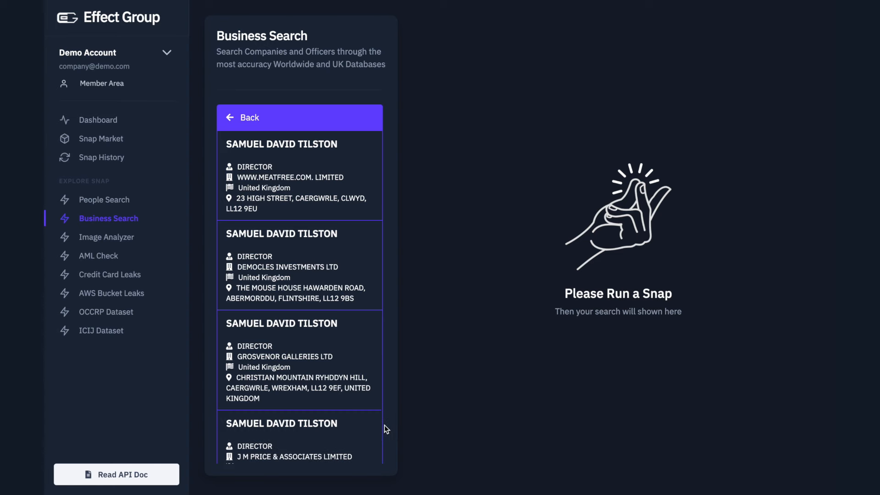
scroll(down, 3)
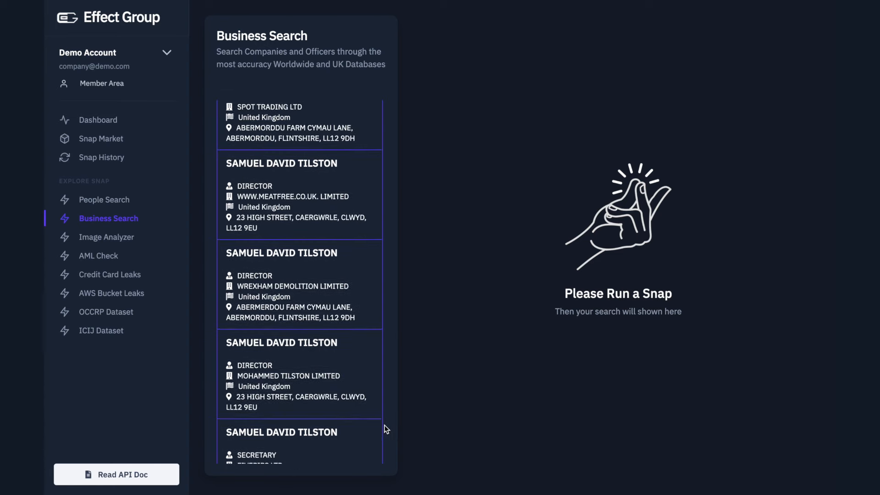
scroll(down, 3)
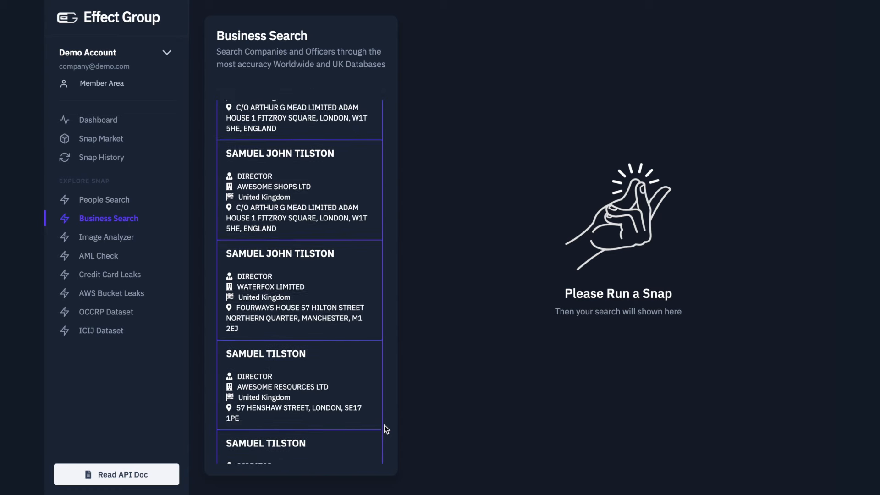